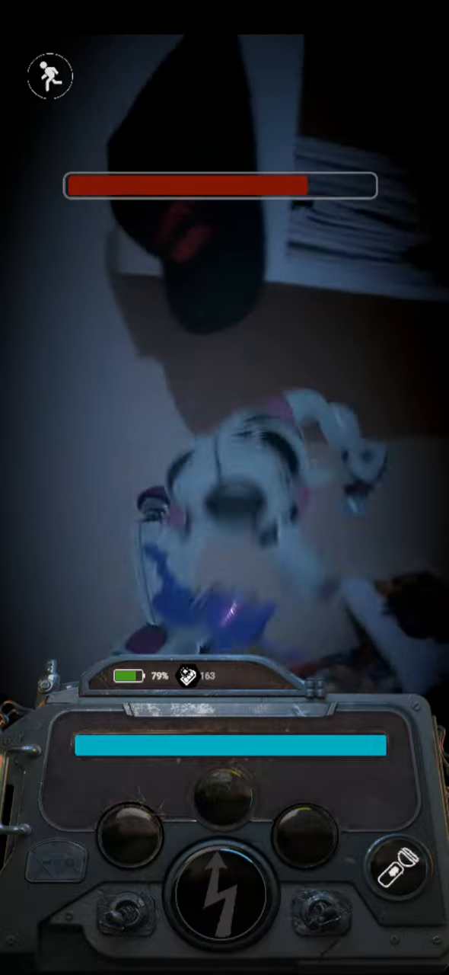
- Shock the animatronics until defeated, then collect 14 parts, 13 remnant and 24 XP
left_click(223, 892)
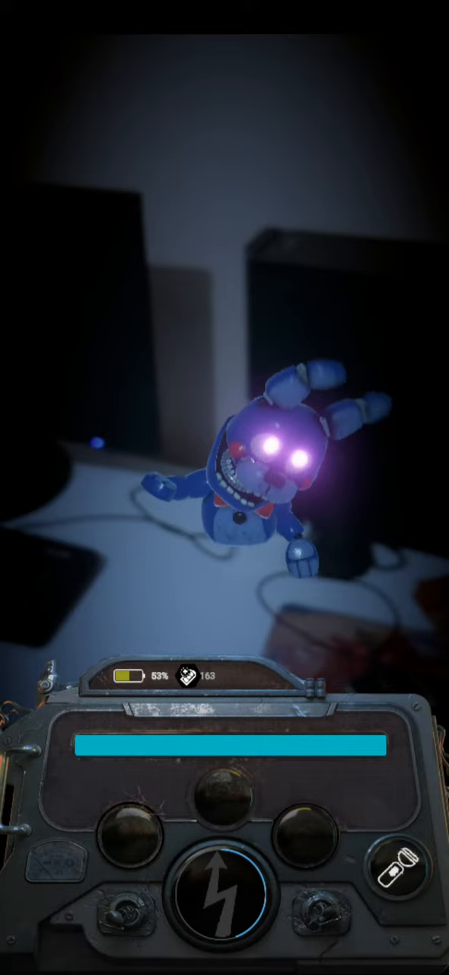
left_click(225, 895)
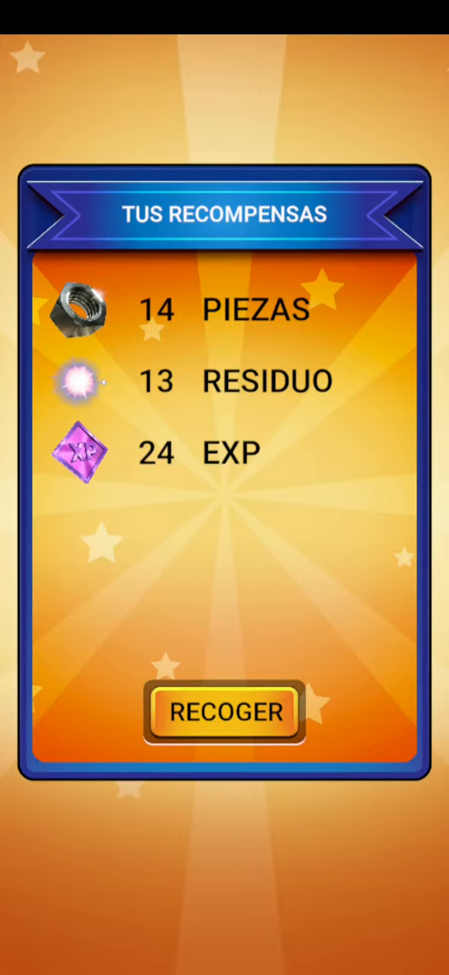
left_click(224, 713)
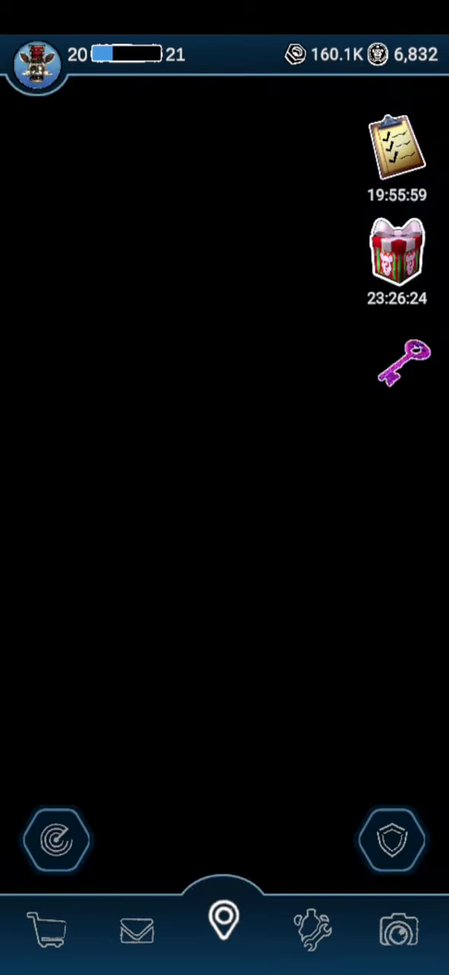